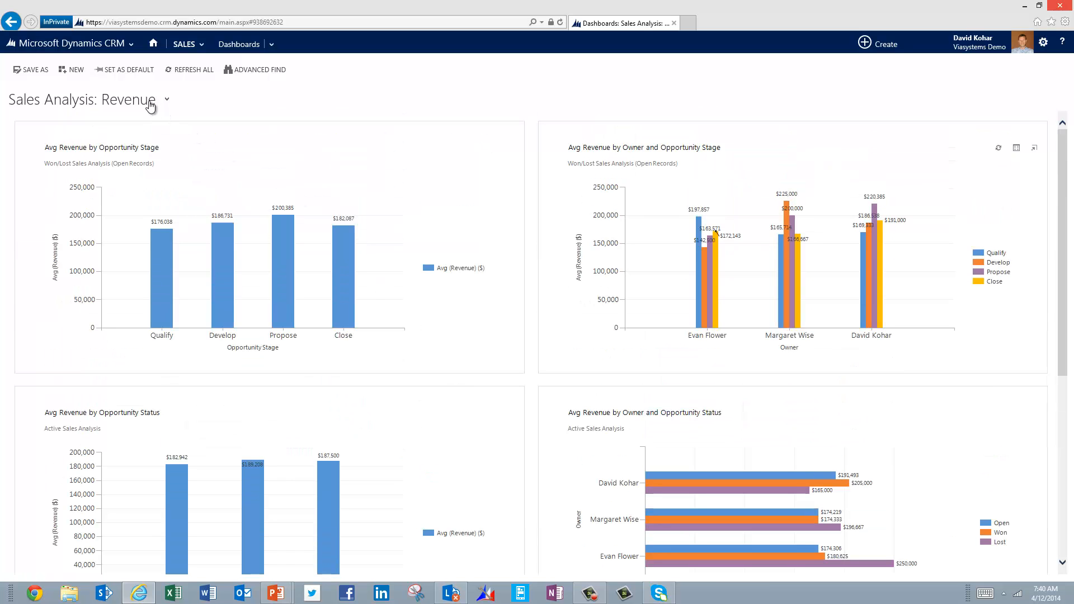
# - Switch from the revenue dashboard to Sales Analysis: Sales Cycle via the dashboard picker
pyautogui.click(167, 100)
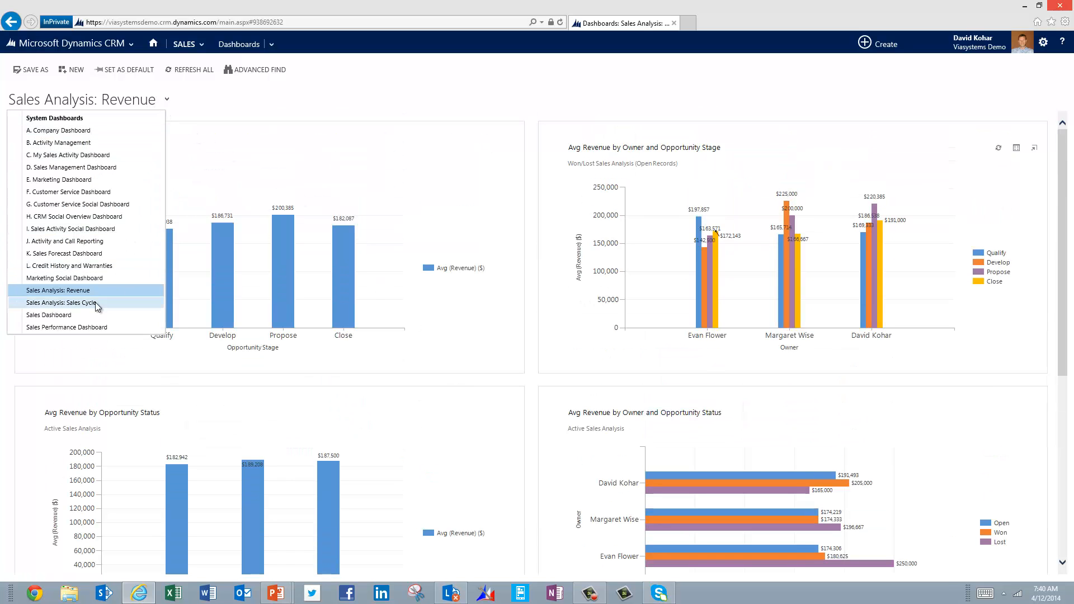
pyautogui.click(61, 303)
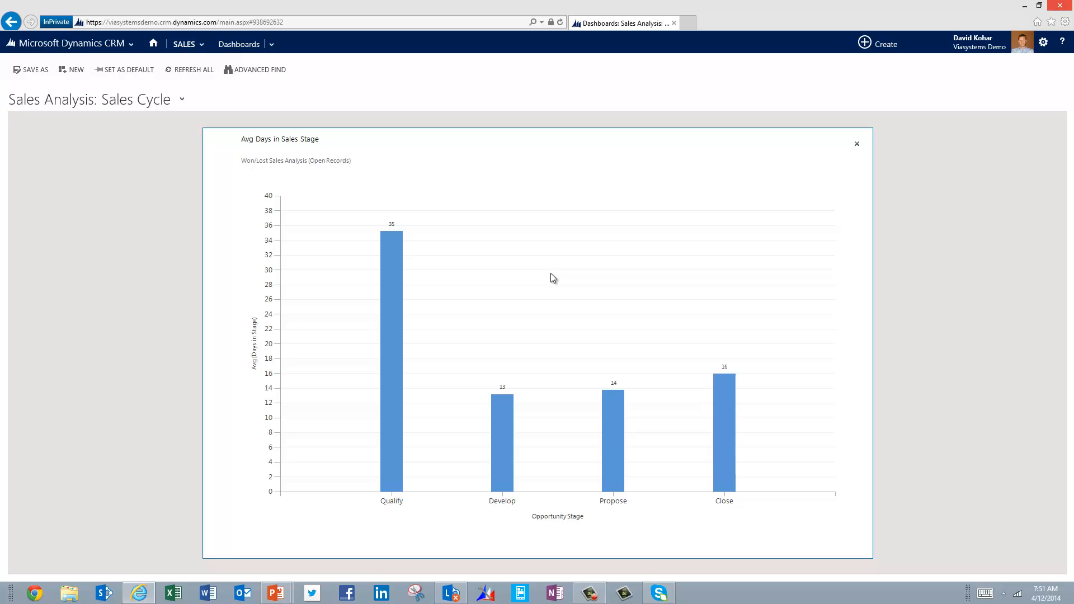
# - Close the enlarged Avg Days in Sales Stage chart to return to the full dashboard
pyautogui.click(856, 143)
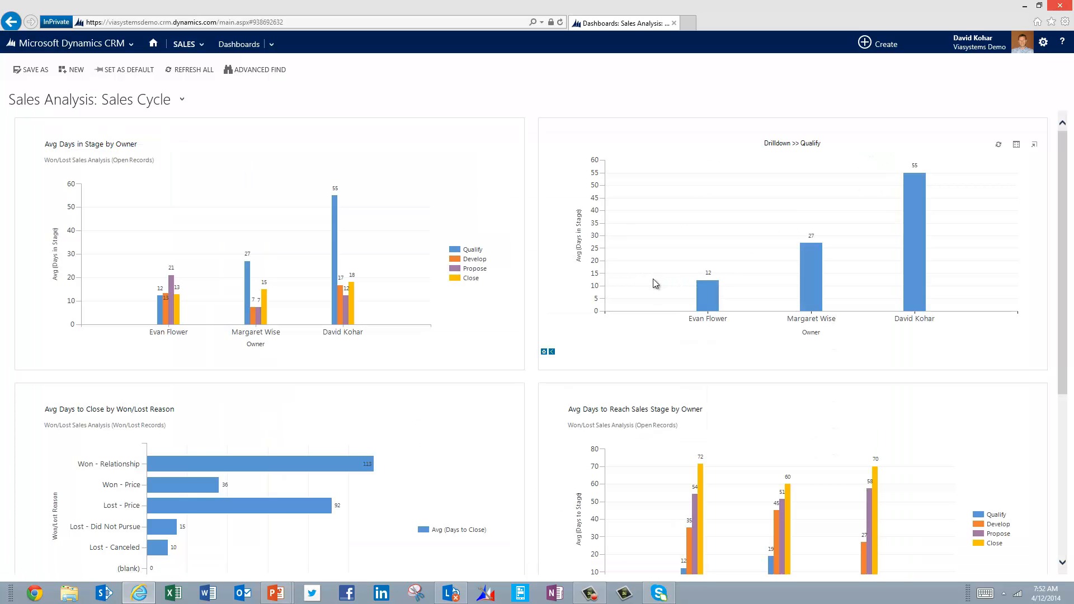